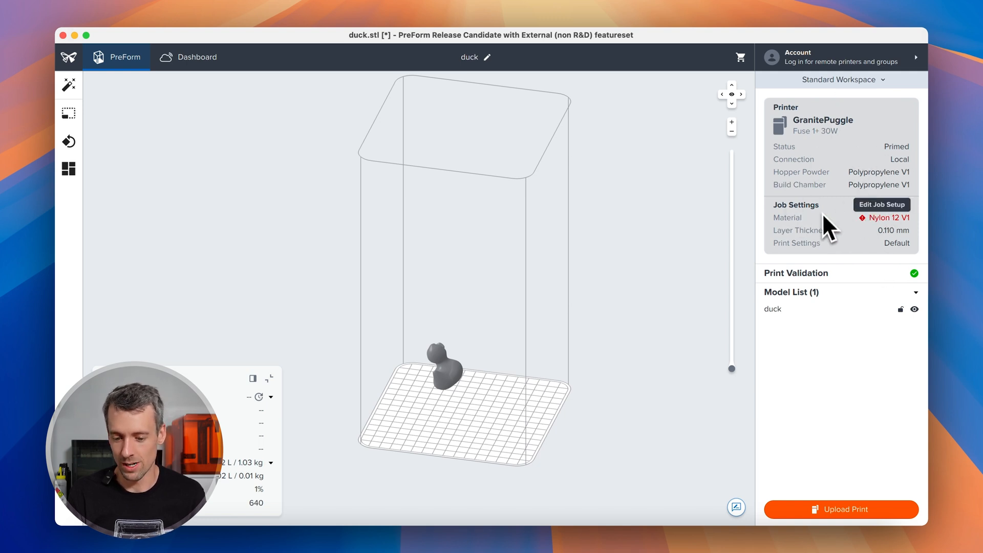
{"action": "mouse_move", "coordinate": [852, 216]}
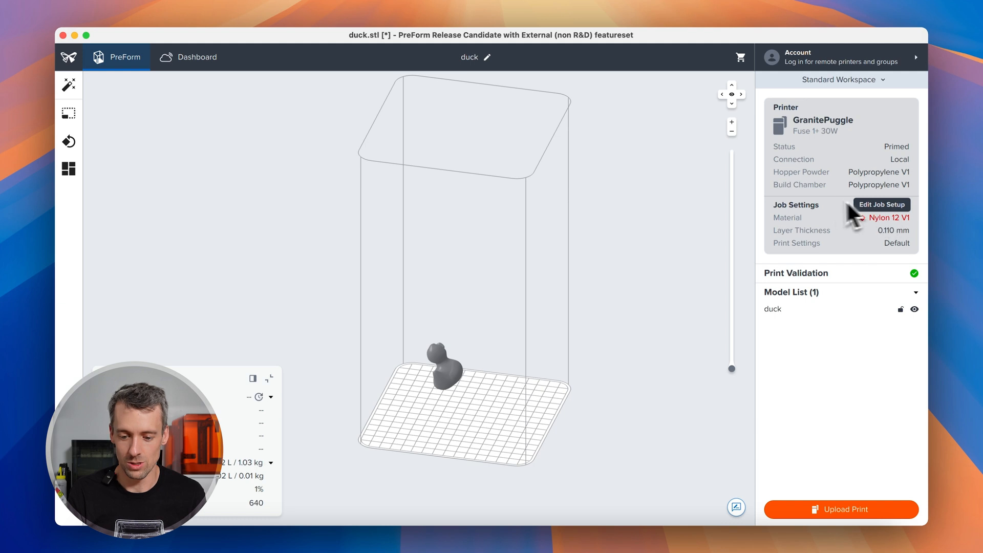
{"action": "mouse_move", "coordinate": [831, 213]}
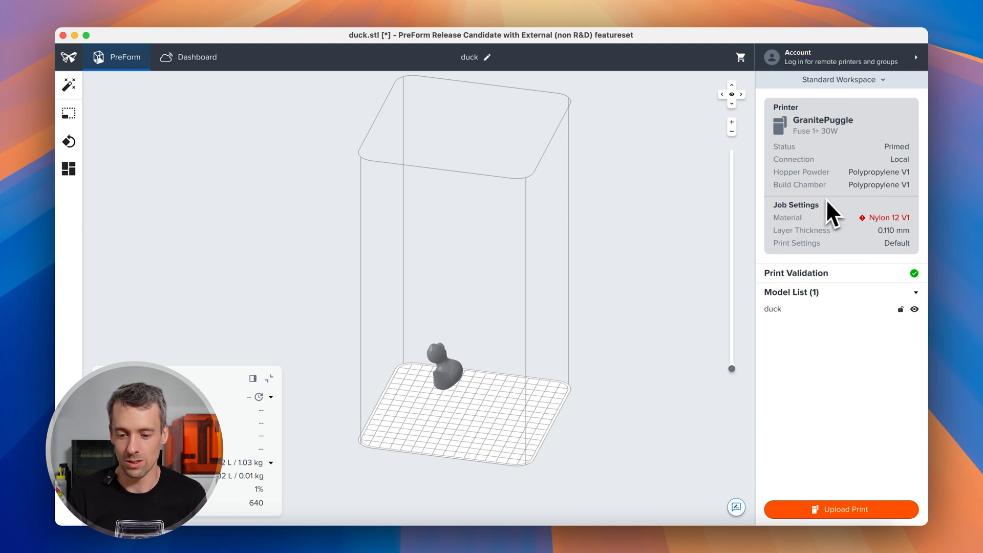
{"action": "mouse_move", "coordinate": [840, 216]}
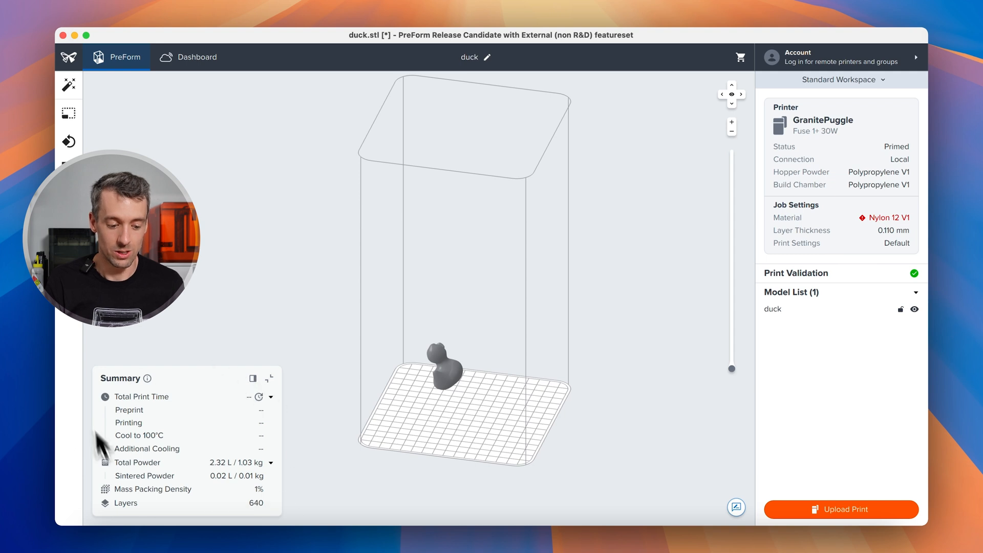
{"action": "mouse_move", "coordinate": [366, 458]}
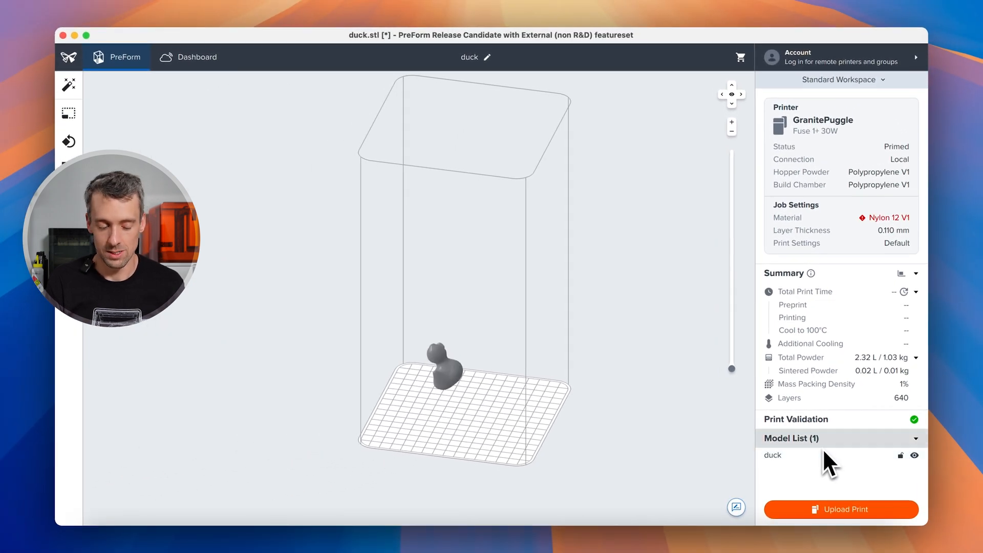
{"action": "mouse_move", "coordinate": [824, 461]}
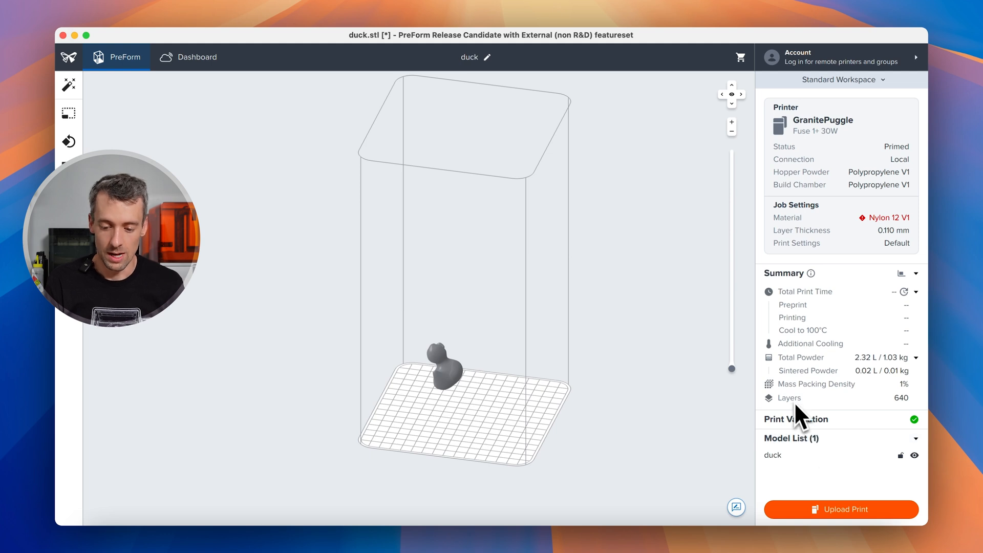
{"action": "mouse_move", "coordinate": [805, 357]}
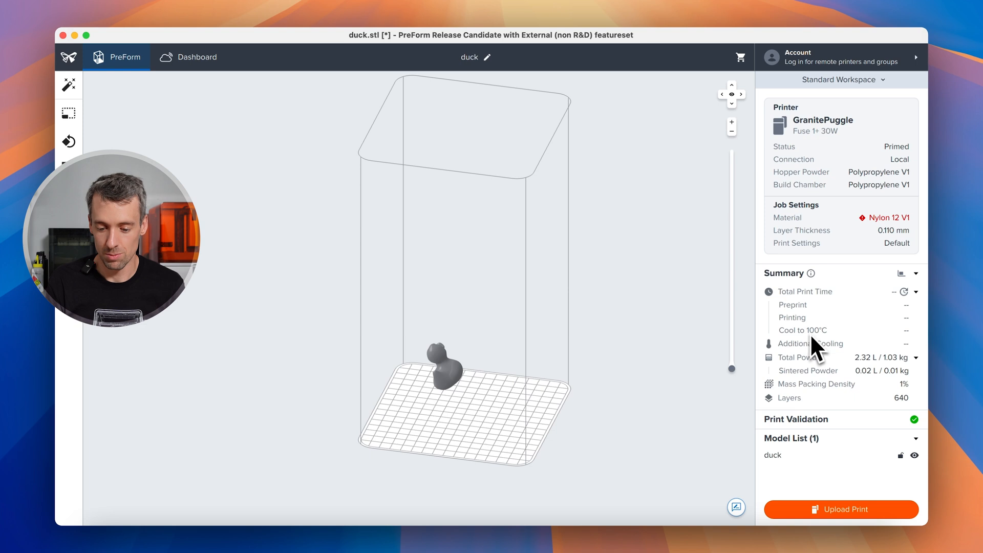
{"action": "mouse_move", "coordinate": [814, 367]}
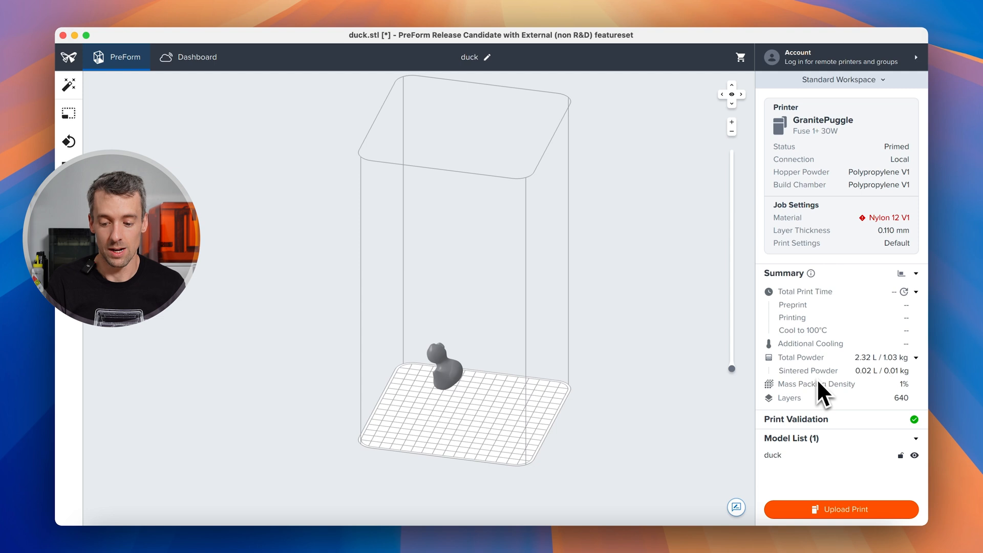
{"action": "mouse_move", "coordinate": [805, 394]}
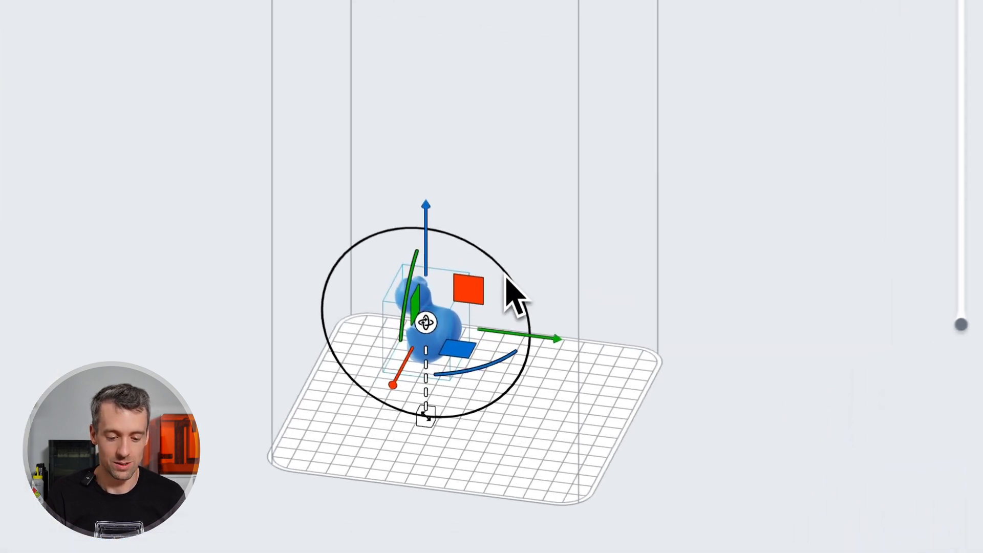
Drag the duck's rotation rings to about 68 degrees, dropping the estimate to 2.15 L and 595 layers
{"action": "left_click_drag", "start_coordinate": [514, 294], "coordinate": [467, 251]}
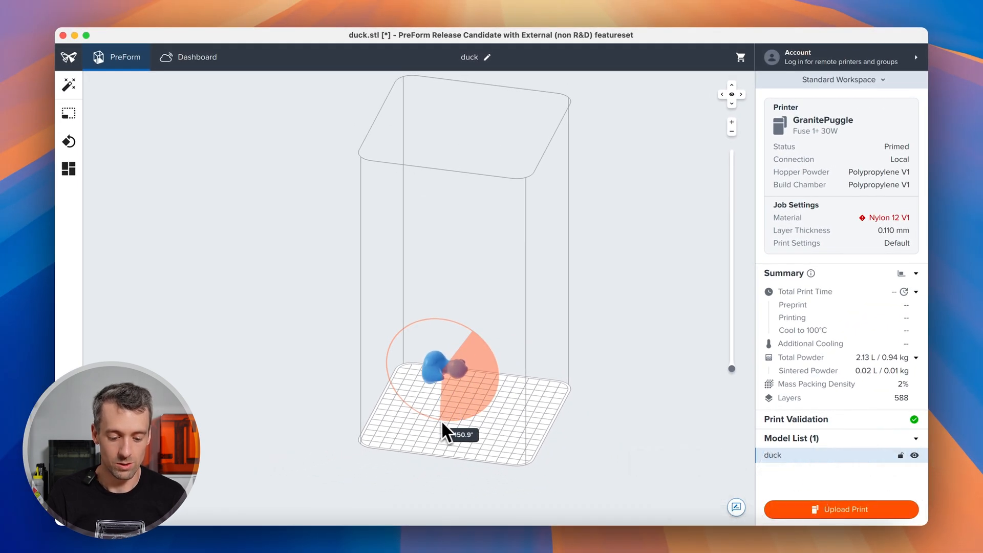
{"action": "left_click_drag", "start_coordinate": [445, 429], "coordinate": [454, 348]}
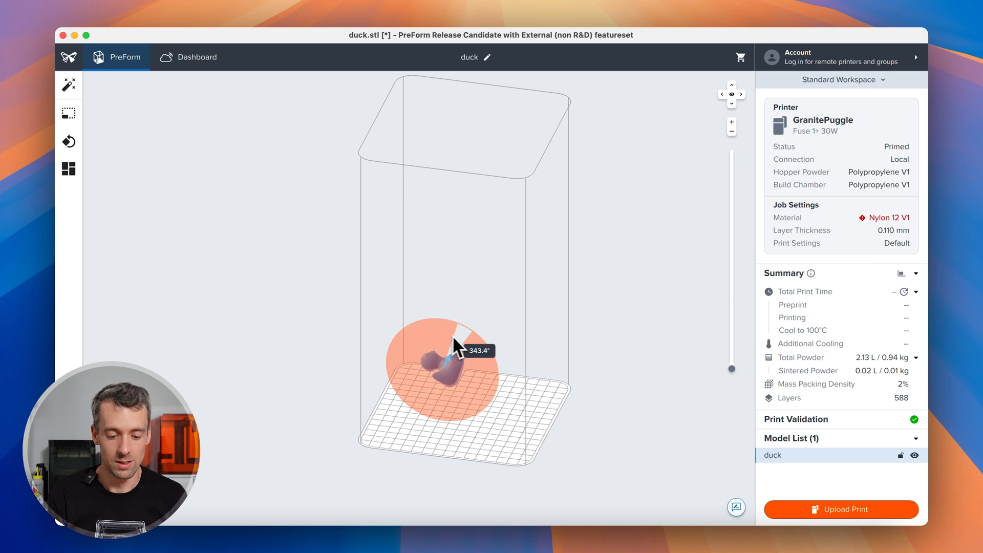
{"action": "left_click_drag", "start_coordinate": [458, 338], "coordinate": [486, 382]}
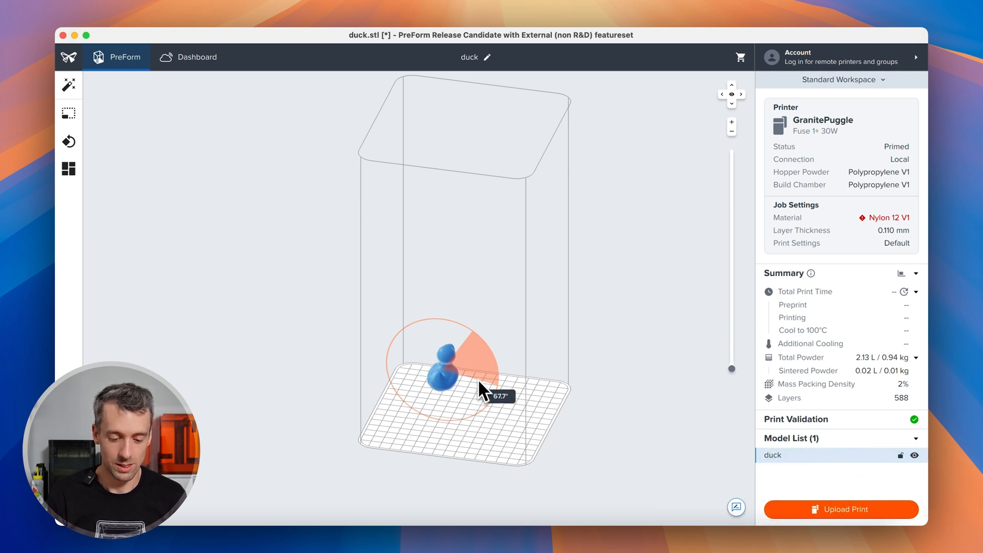
{"action": "left_click_drag", "start_coordinate": [486, 386], "coordinate": [473, 416]}
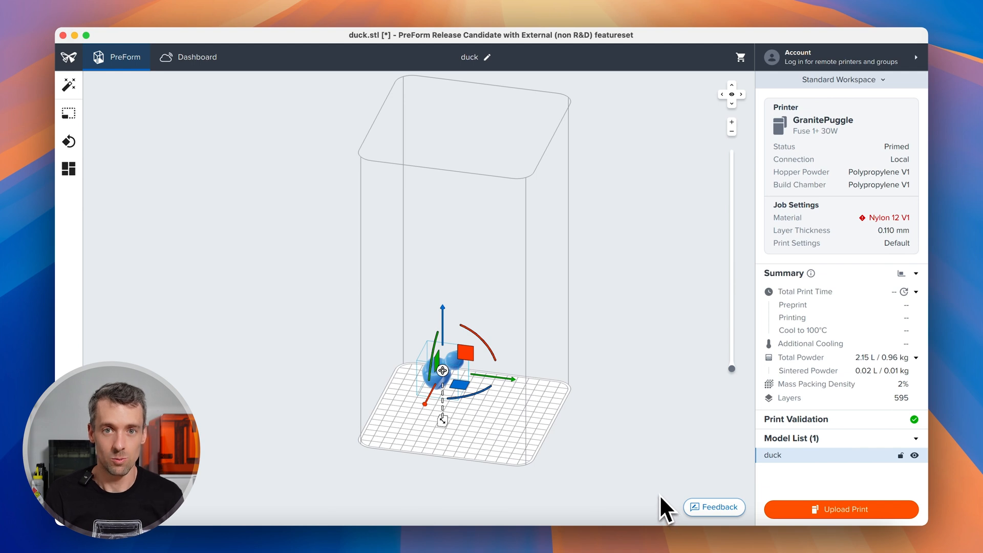
{"action": "mouse_move", "coordinate": [655, 498]}
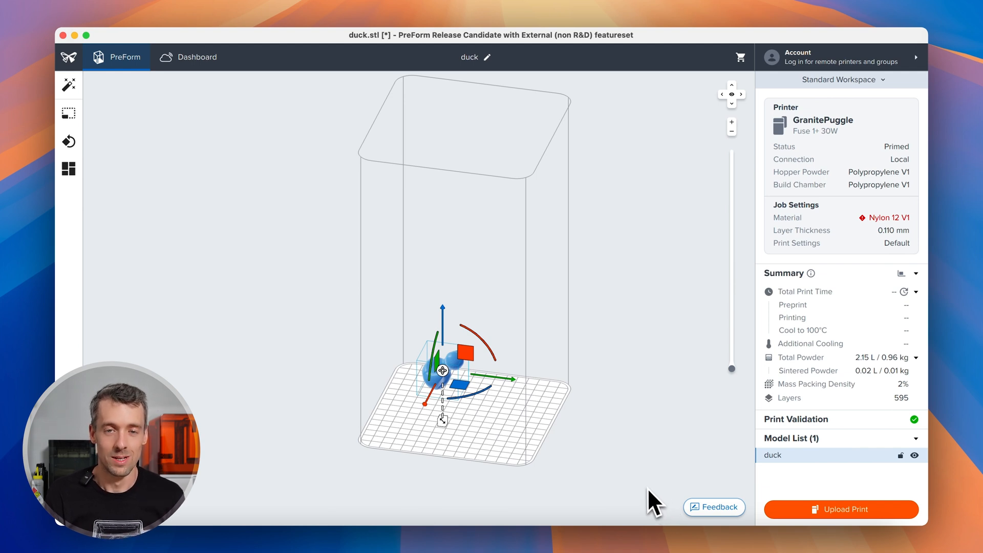